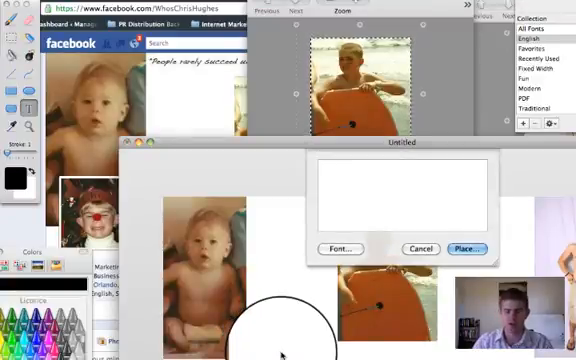
Step: Place the text 'WhosChrisHughes.com' in a handwriting font beneath the three photos
{"action": "type", "text": "WhosChrisHughes.com"}
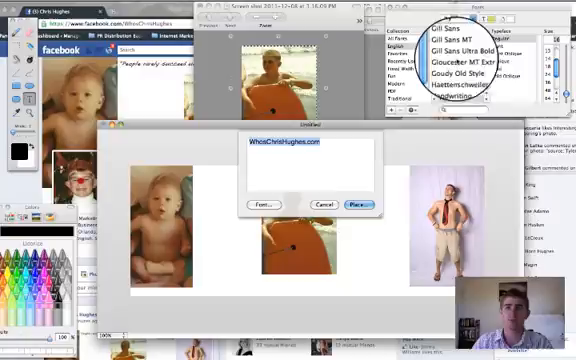
{"action": "scroll", "scroll_direction": "down", "scroll_amount": 3}
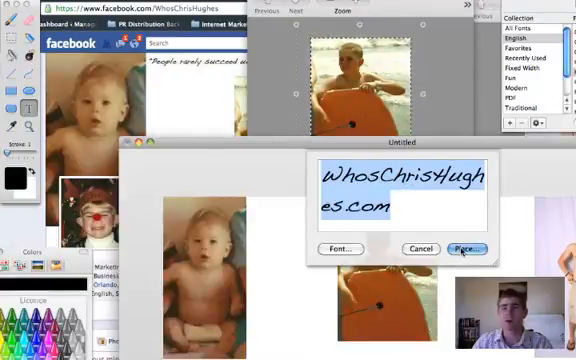
{"action": "left_click", "coordinate": [462, 248]}
{"action": "type", "text": "Insert catchy"}
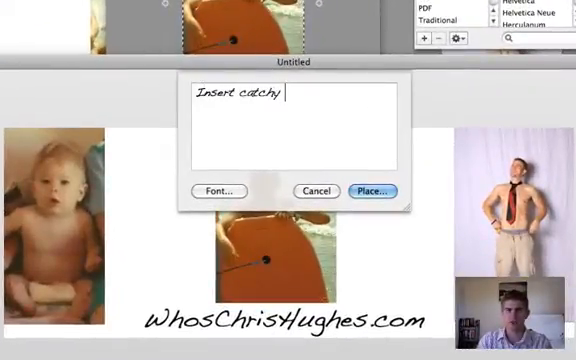
Step: Place the handwritten line 'Insert catchy quote here.' on the collage
{"action": "type", "text": "quote here."}
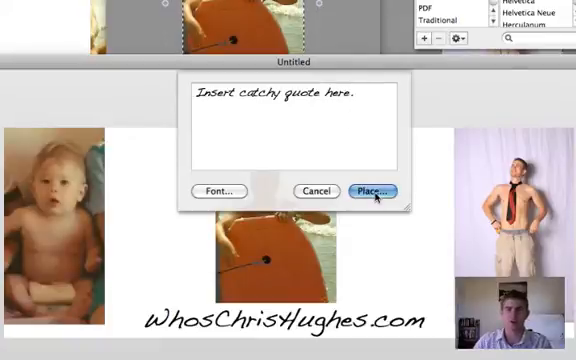
{"action": "left_click", "coordinate": [372, 190]}
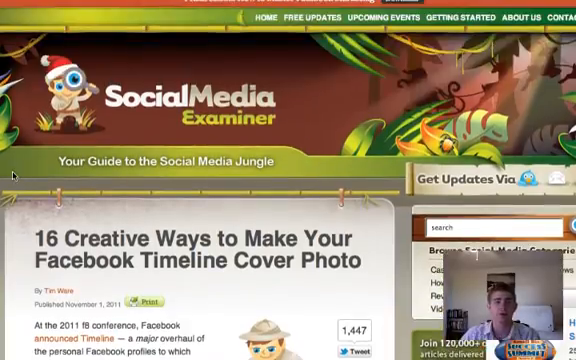
Step: Scroll the Social Media Examiner article past the example covers to the profile-photo upload tips
{"action": "scroll", "scroll_direction": "down", "scroll_amount": 3}
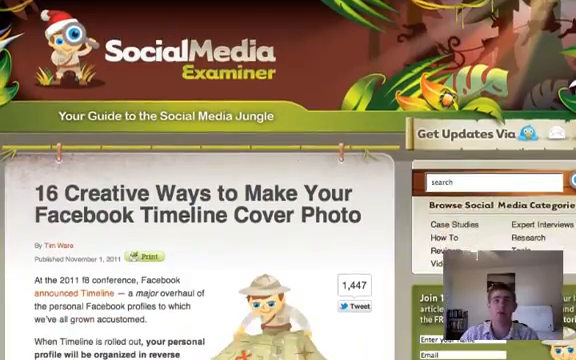
{"action": "scroll", "scroll_direction": "down", "scroll_amount": 3}
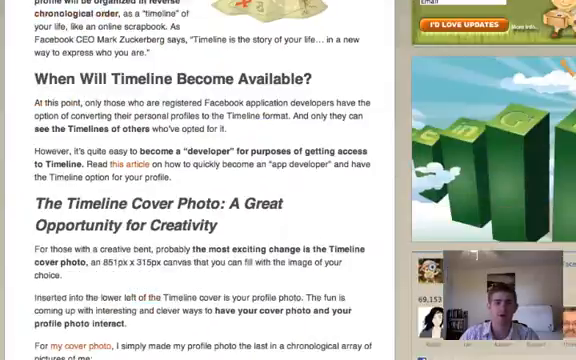
{"action": "scroll", "scroll_direction": "down", "scroll_amount": 3}
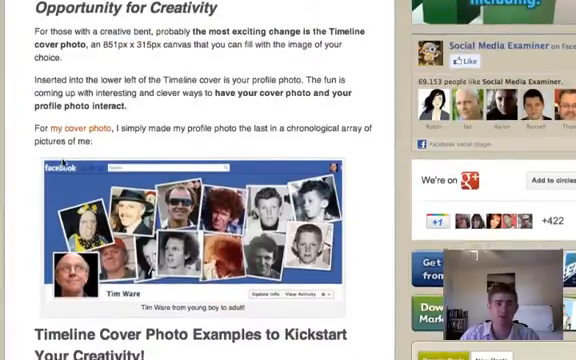
{"action": "scroll", "scroll_direction": "down", "scroll_amount": 3}
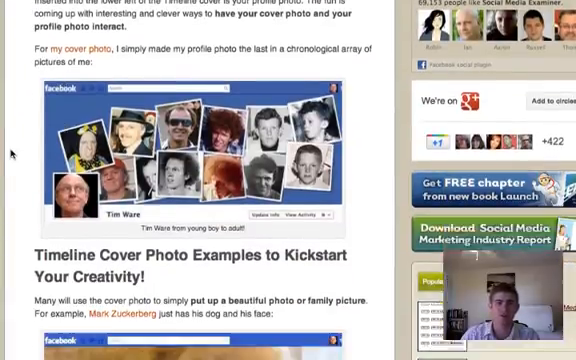
{"action": "scroll", "scroll_direction": "down", "scroll_amount": 3}
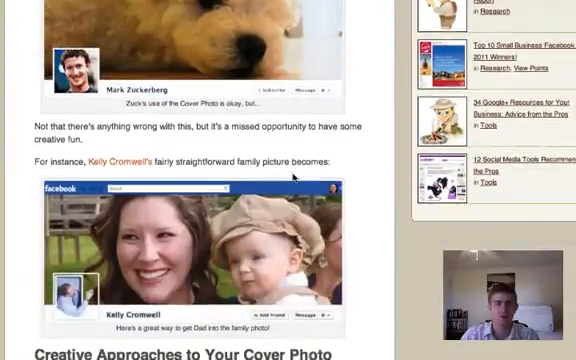
{"action": "scroll", "scroll_direction": "down", "scroll_amount": 3}
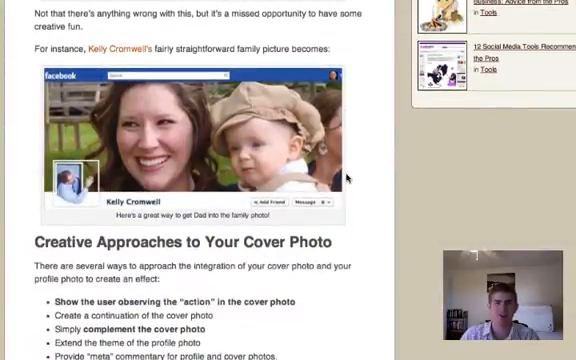
{"action": "scroll", "scroll_direction": "down", "scroll_amount": 3}
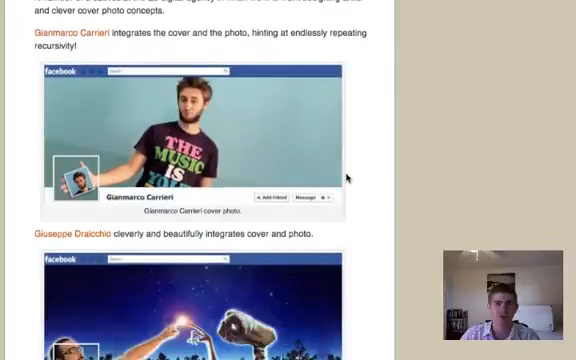
{"action": "scroll", "scroll_direction": "down", "scroll_amount": 3}
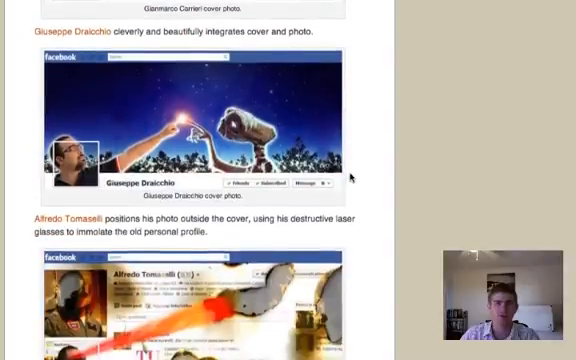
{"action": "scroll", "scroll_direction": "down", "scroll_amount": 3}
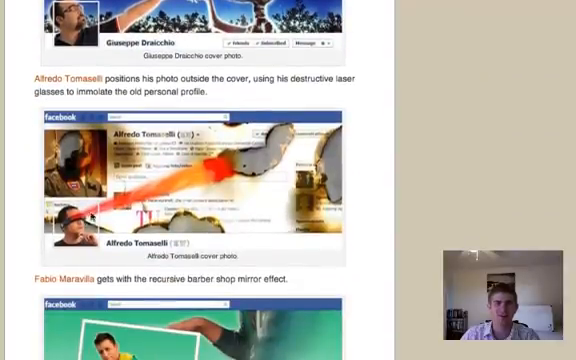
{"action": "scroll", "scroll_direction": "down", "scroll_amount": 3}
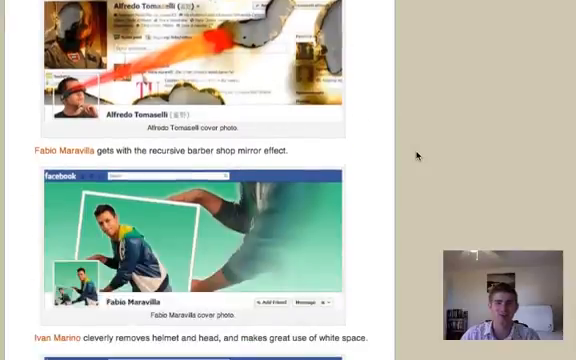
{"action": "scroll", "scroll_direction": "down", "scroll_amount": 3}
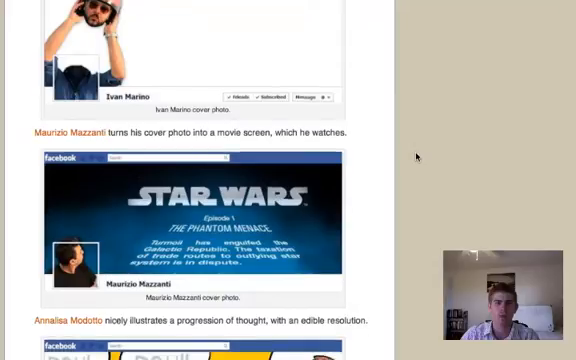
{"action": "scroll", "scroll_direction": "down", "scroll_amount": 3}
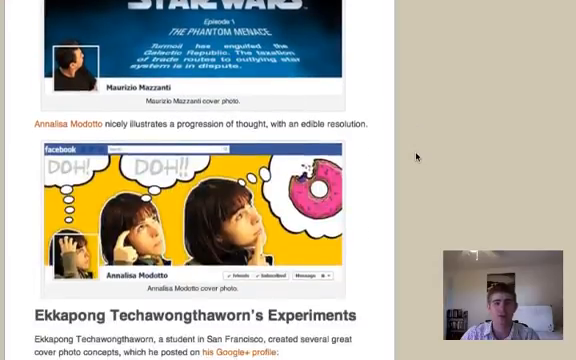
{"action": "scroll", "scroll_direction": "down", "scroll_amount": 3}
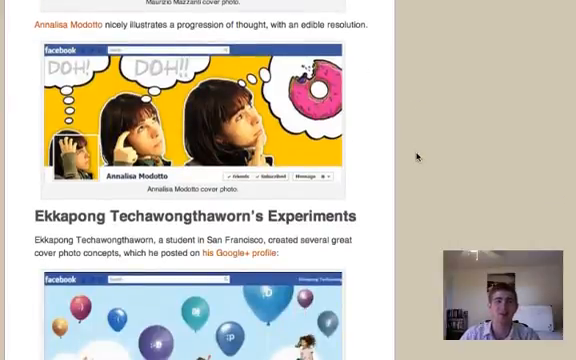
{"action": "scroll", "scroll_direction": "down", "scroll_amount": 3}
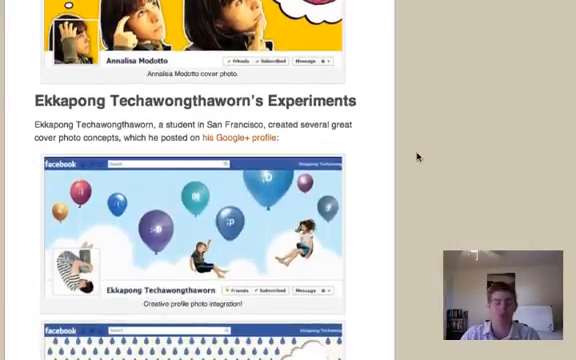
{"action": "scroll", "scroll_direction": "down", "scroll_amount": 3}
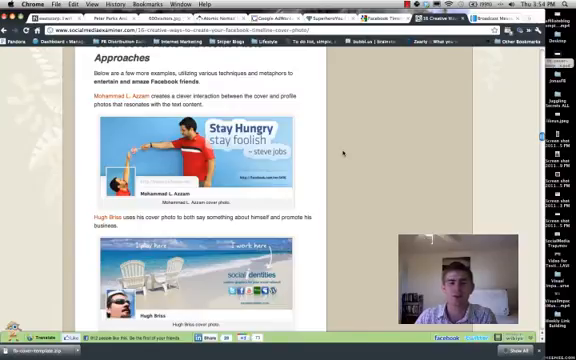
{"action": "scroll", "scroll_direction": "down", "scroll_amount": 3}
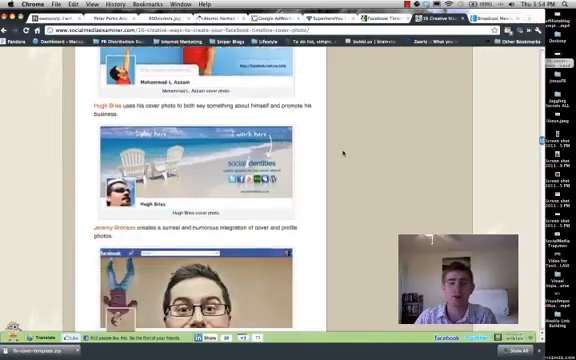
{"action": "scroll", "scroll_direction": "down", "scroll_amount": 3}
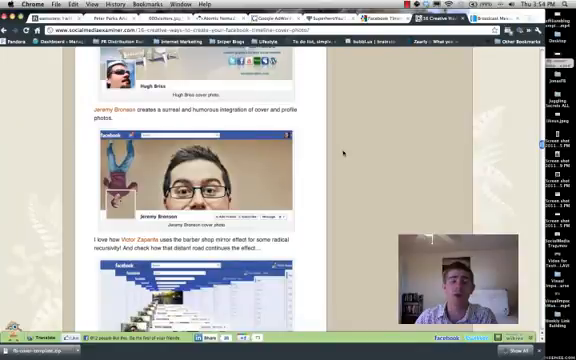
{"action": "scroll", "scroll_direction": "down", "scroll_amount": 3}
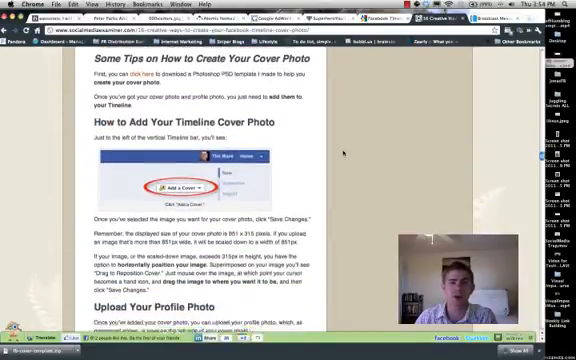
{"action": "scroll", "scroll_direction": "down", "scroll_amount": 3}
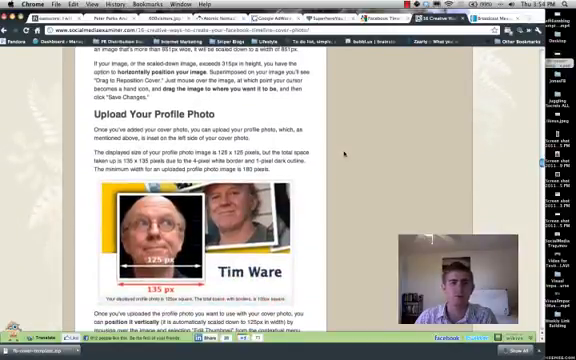
{"action": "scroll", "scroll_direction": "down", "scroll_amount": 3}
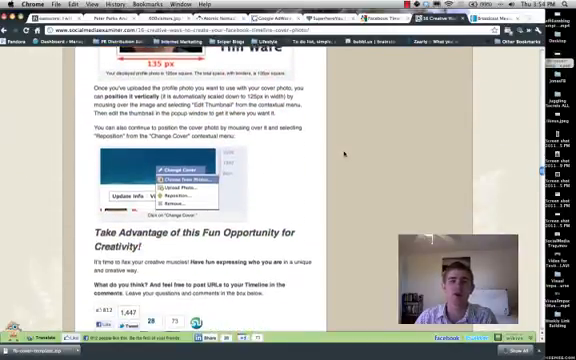